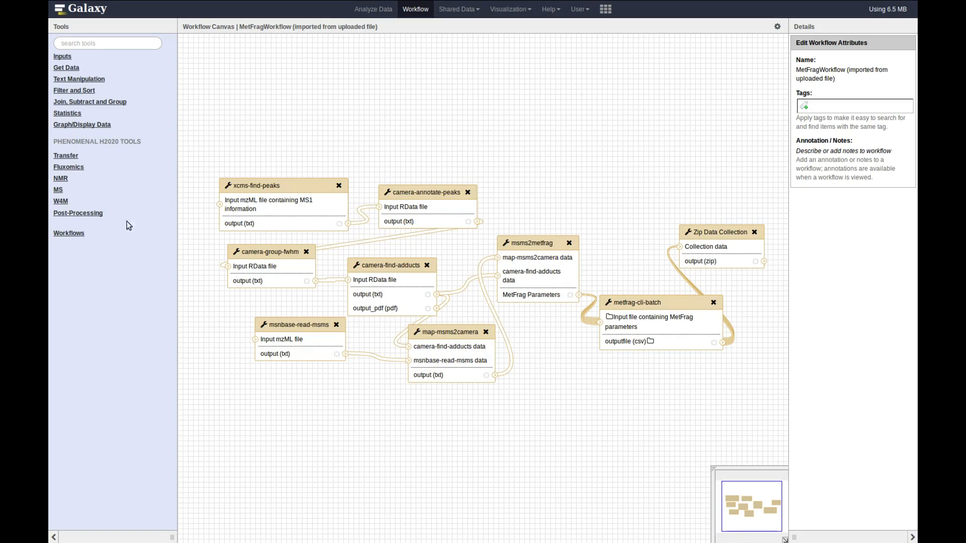
mouse_move(675, 67)
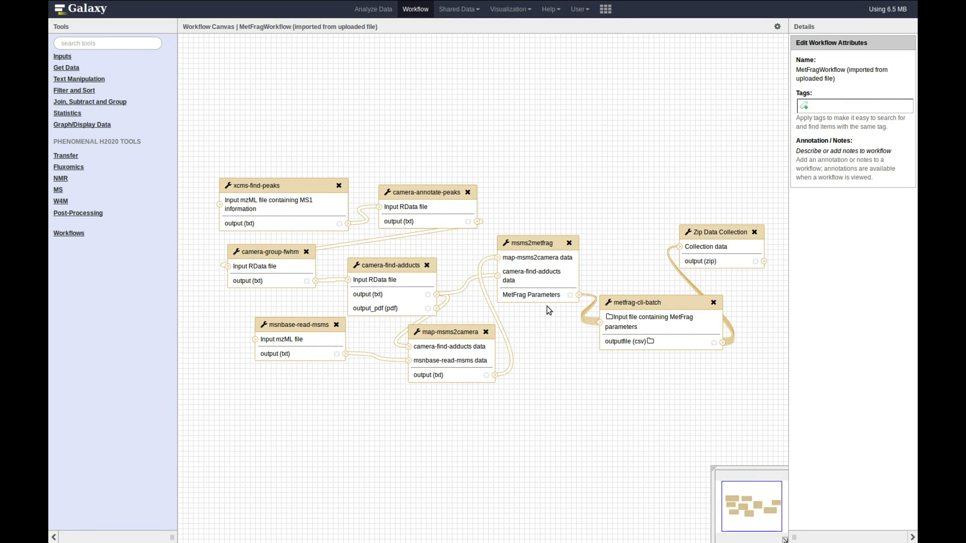
mouse_move(586, 319)
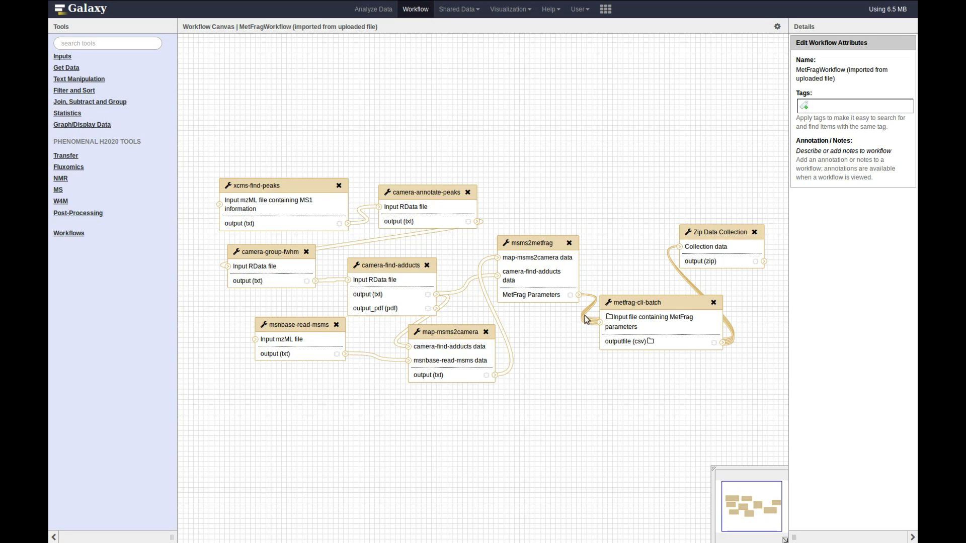
mouse_move(578, 9)
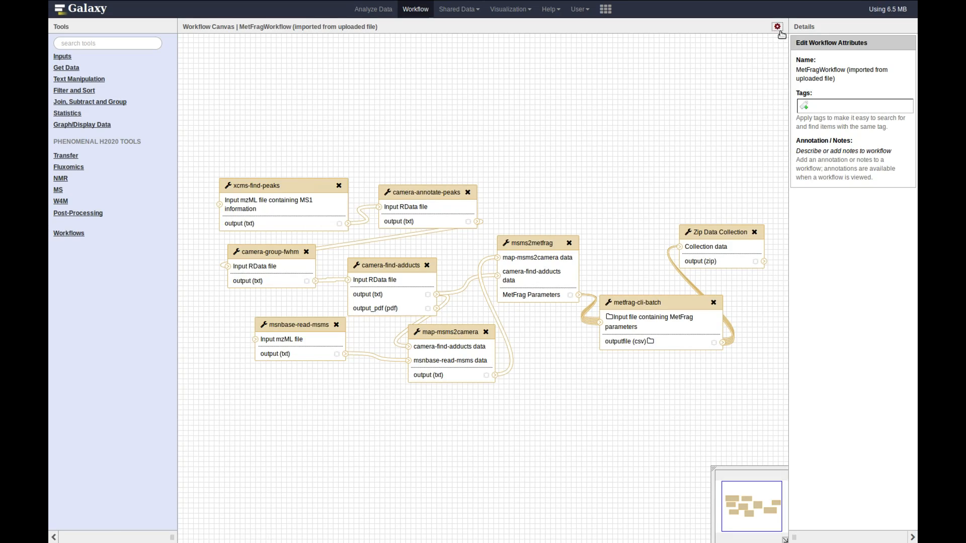
Start a run of MetFragWorkflow from the workflow canvas gear menu.
click(775, 26)
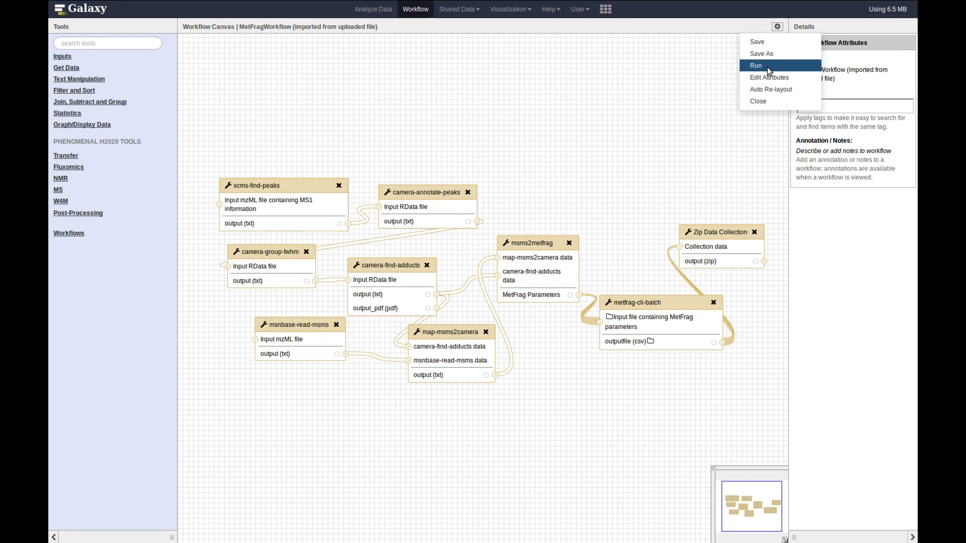
click(756, 65)
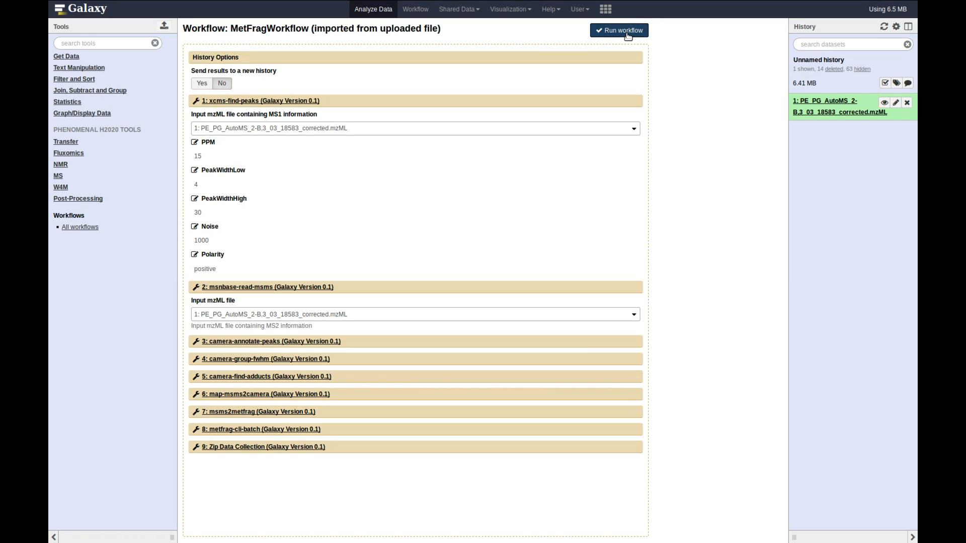
Launch MetFragWorkflow on the mzML input and refresh the history for new outputs.
click(619, 30)
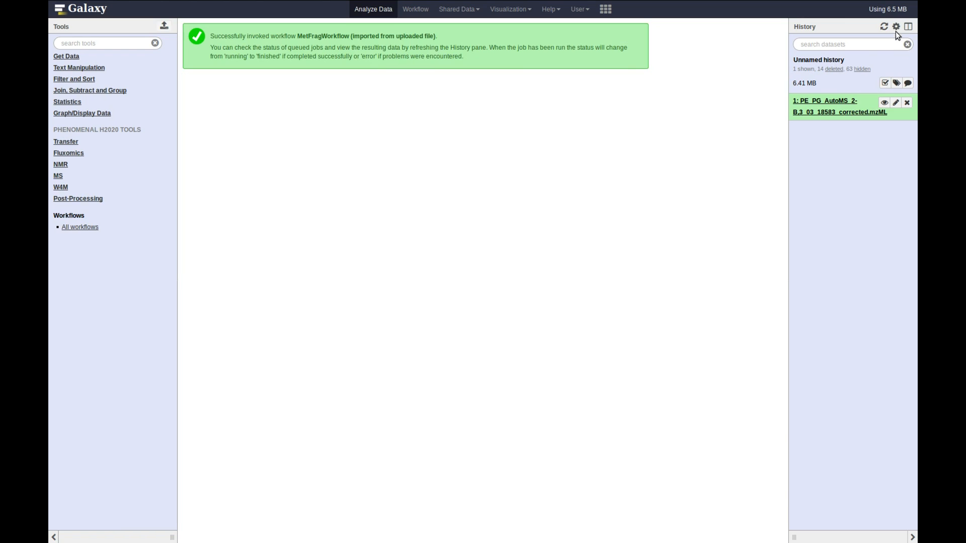
click(884, 26)
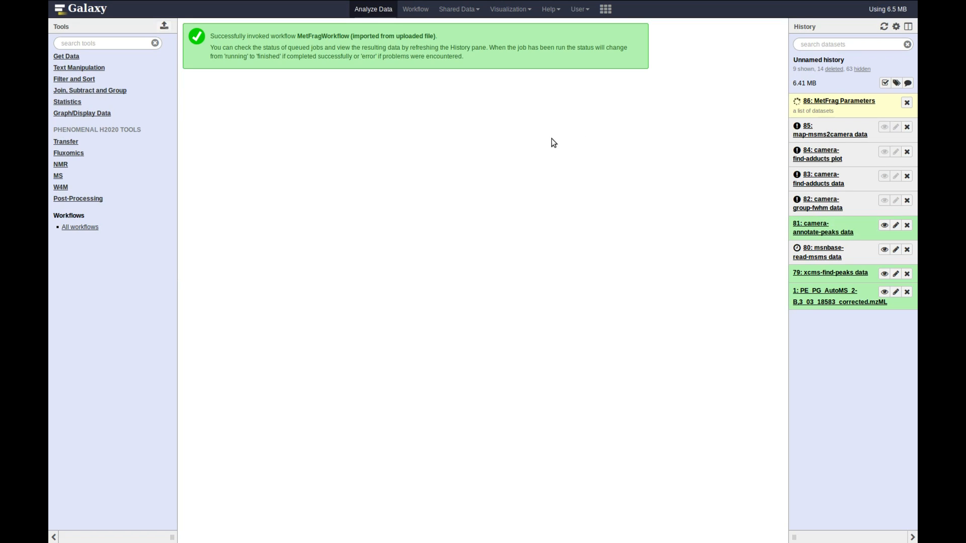
mouse_move(534, 139)
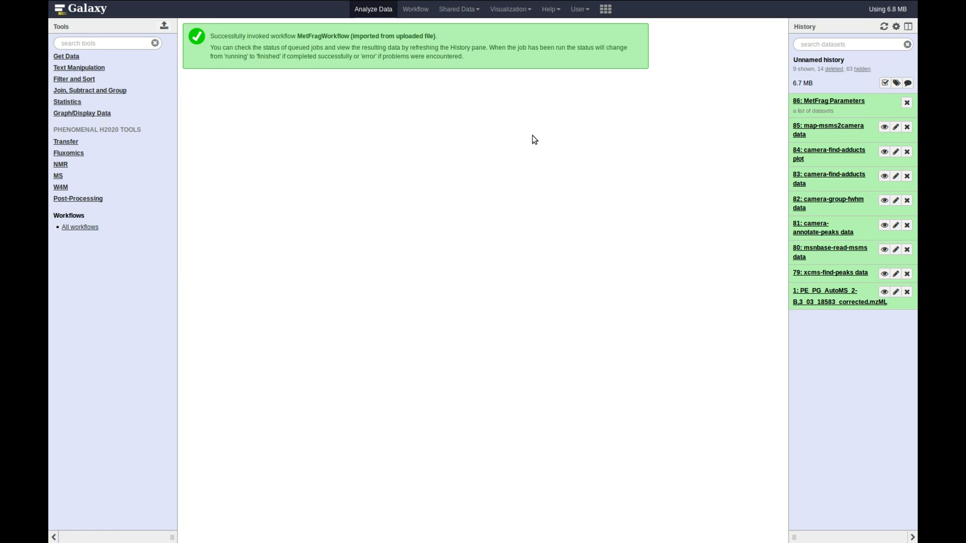
mouse_move(686, 146)
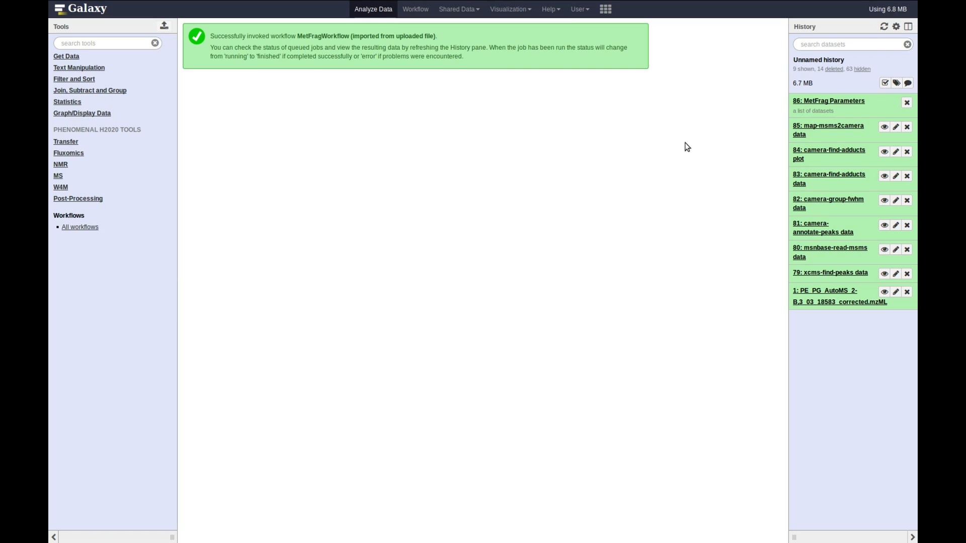
mouse_move(850, 39)
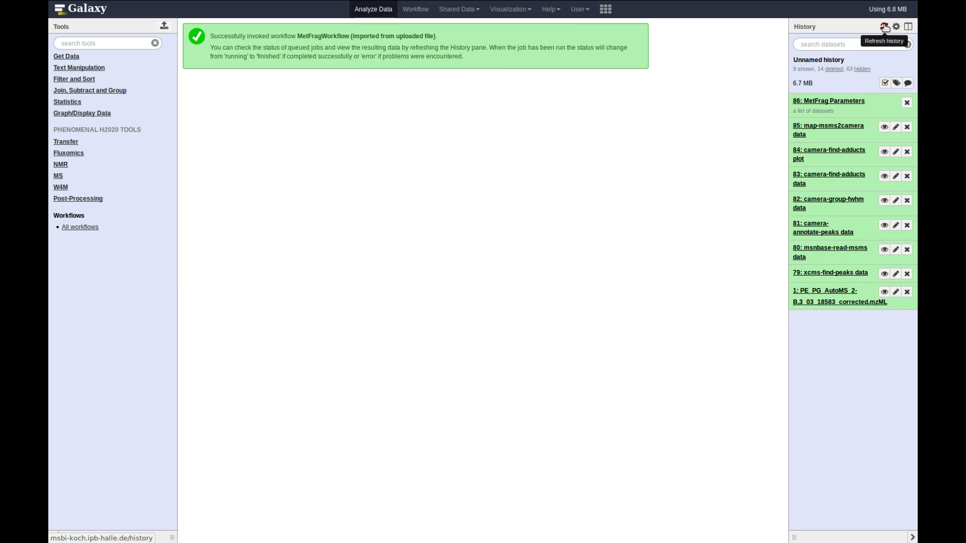
Refresh the history and scroll through the queued MetFrag result file jobs.
click(883, 27)
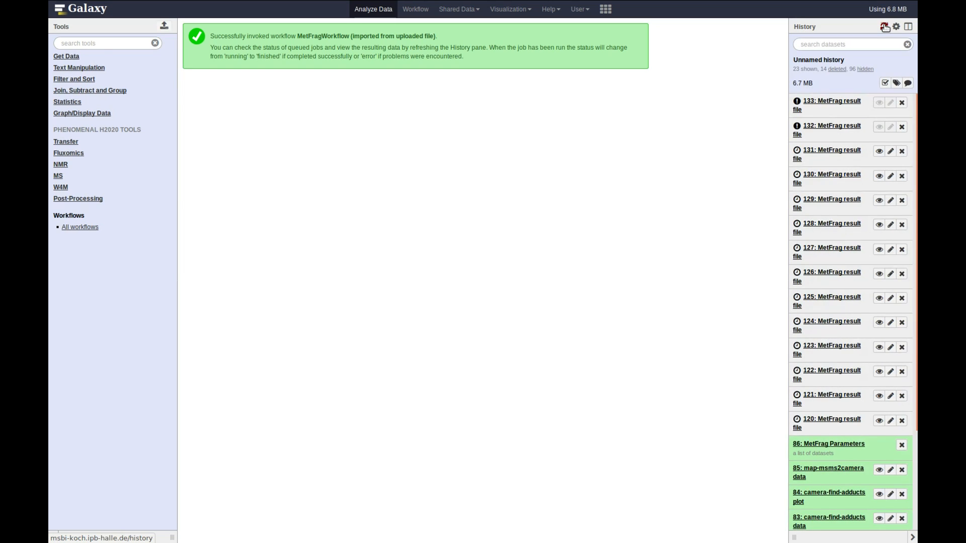
scroll(down, 3)
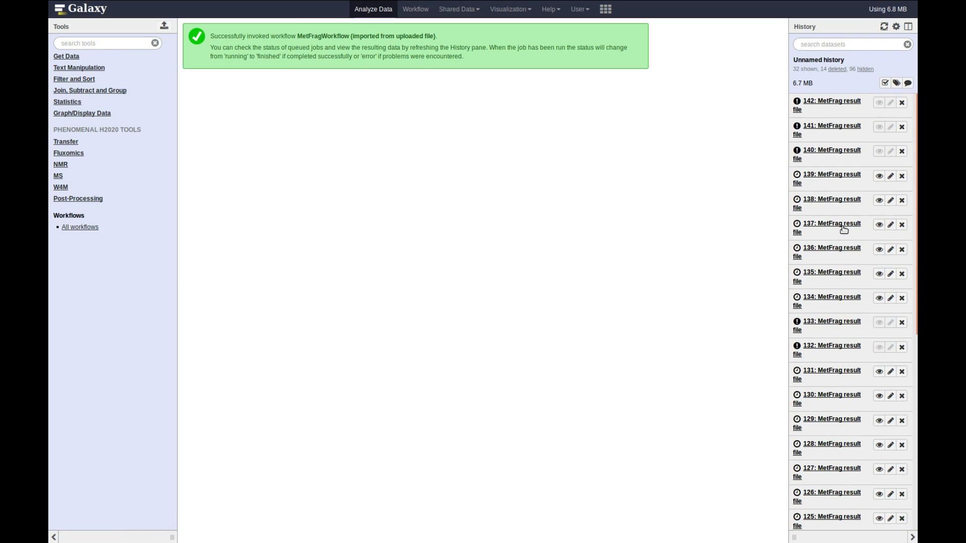
scroll(down, 3)
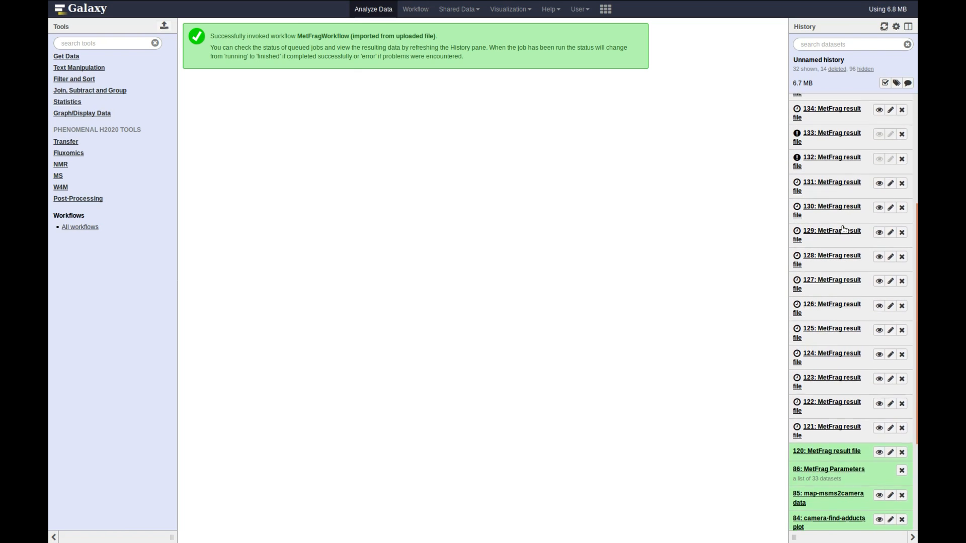
scroll(up, 3)
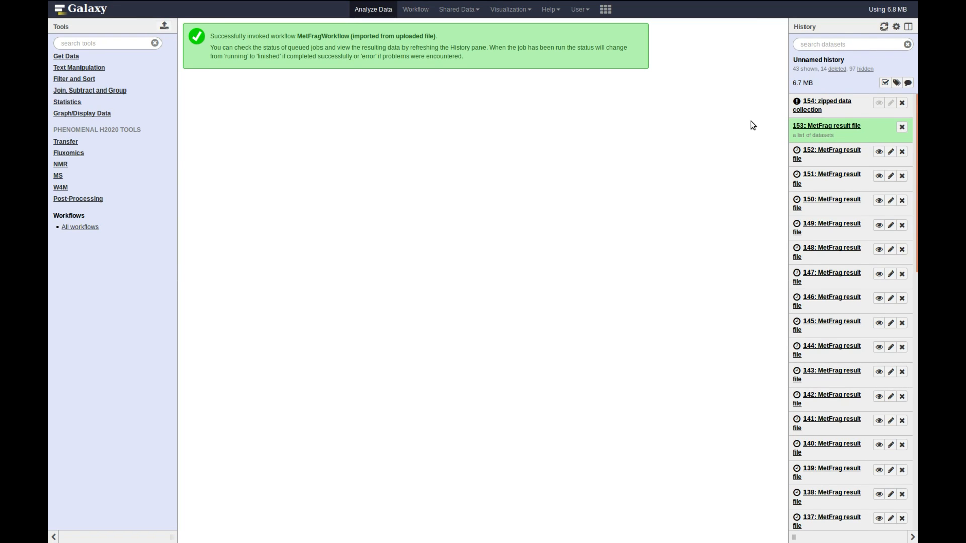
scroll(down, 3)
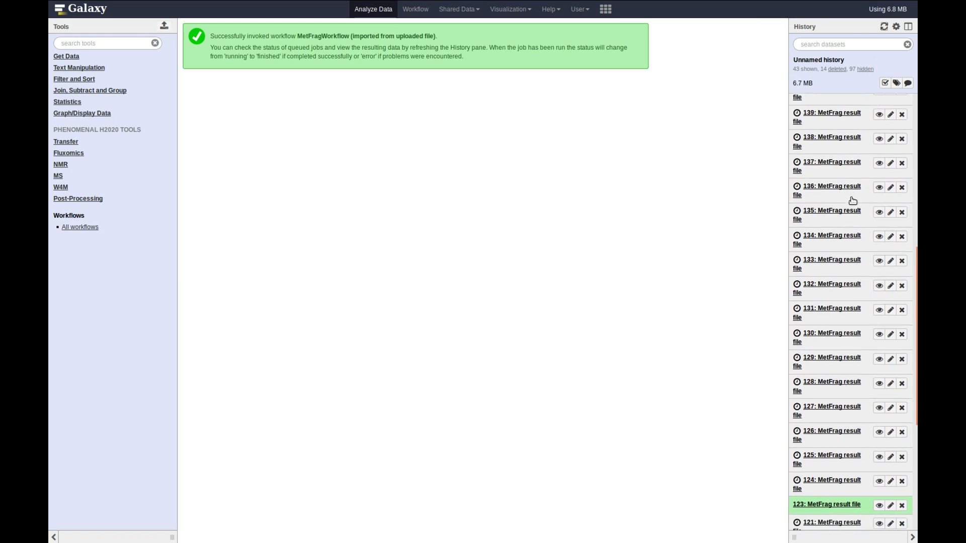
scroll(down, 3)
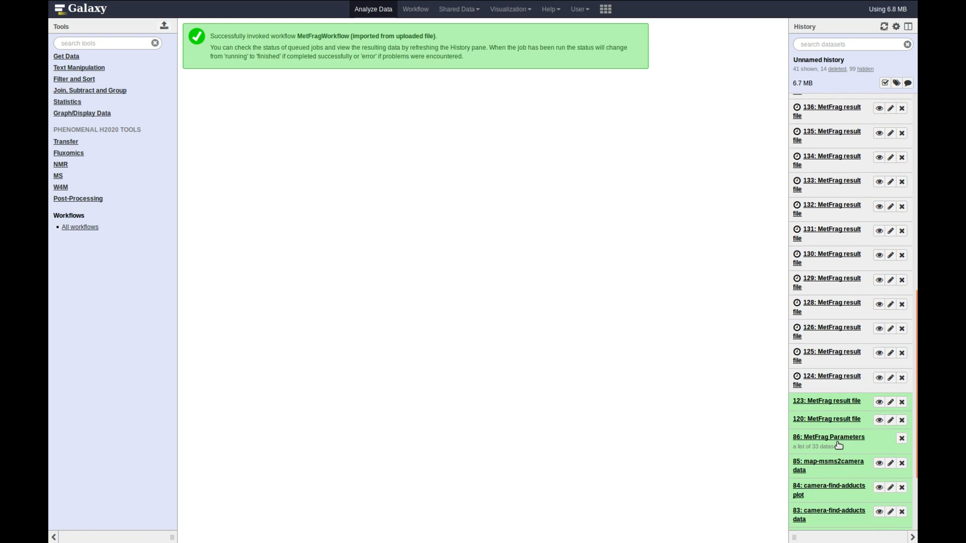
scroll(up, 3)
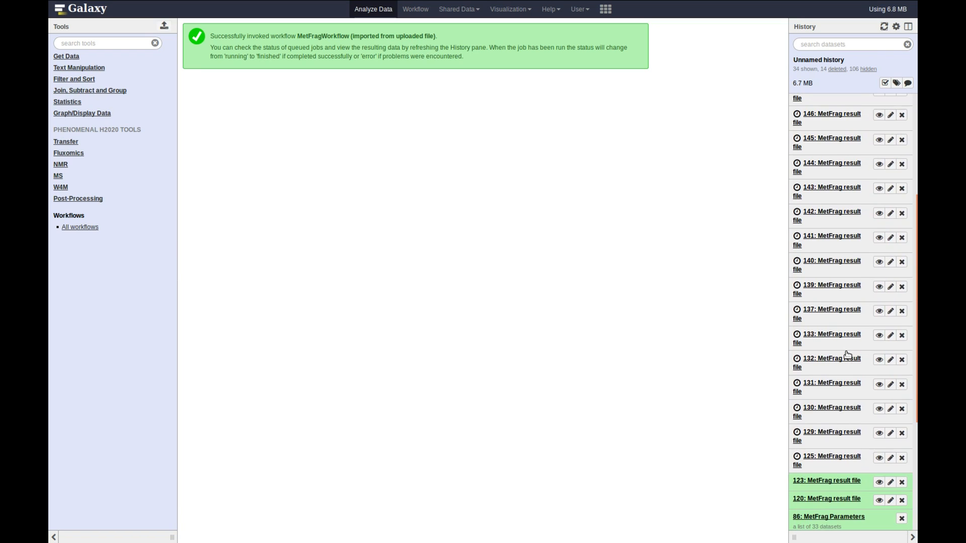
Expand the '153: MetFrag result file' collection at the top of the history.
scroll(up, 3)
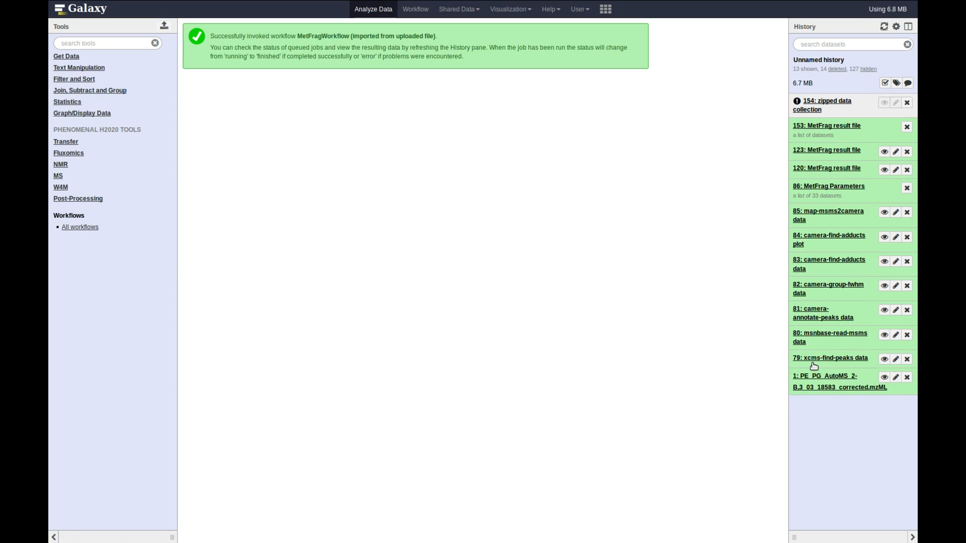
mouse_move(777, 344)
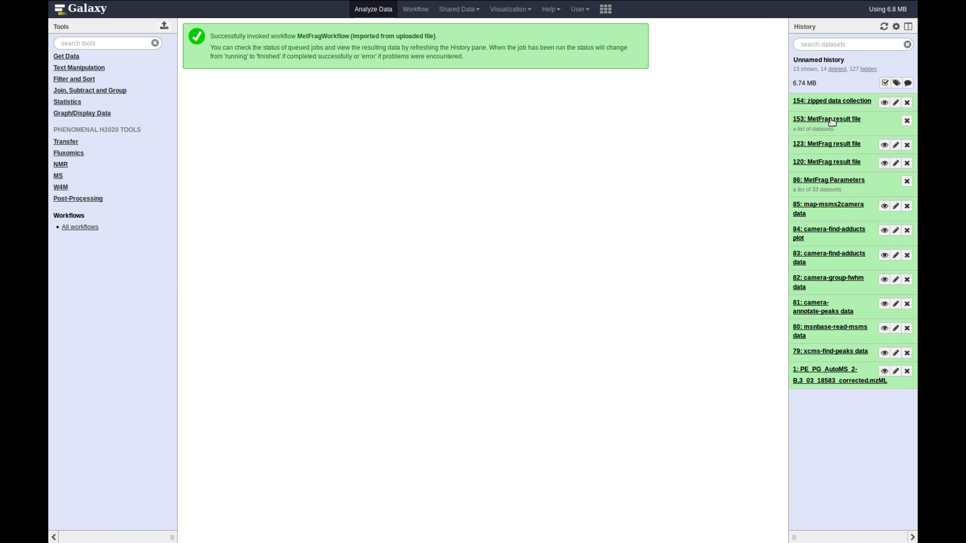
click(826, 118)
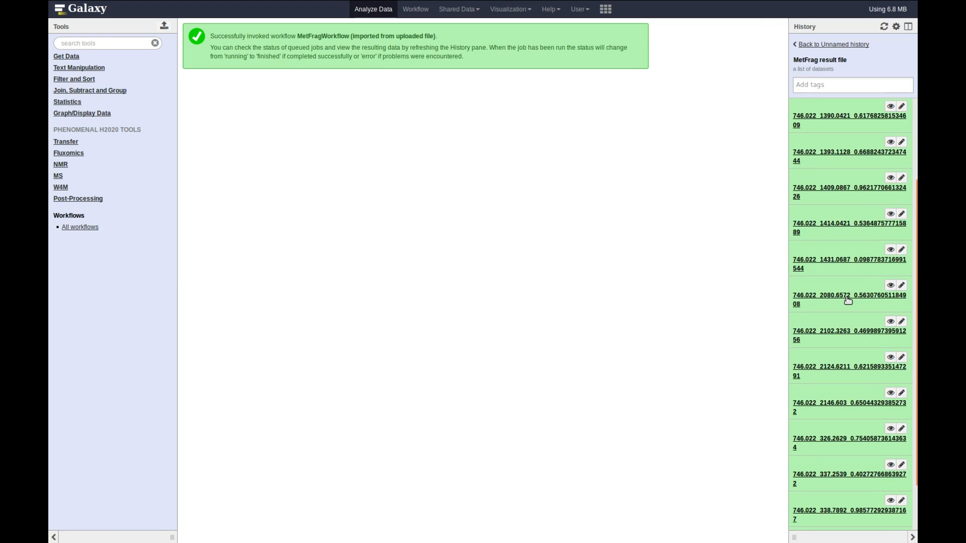
scroll(up, 3)
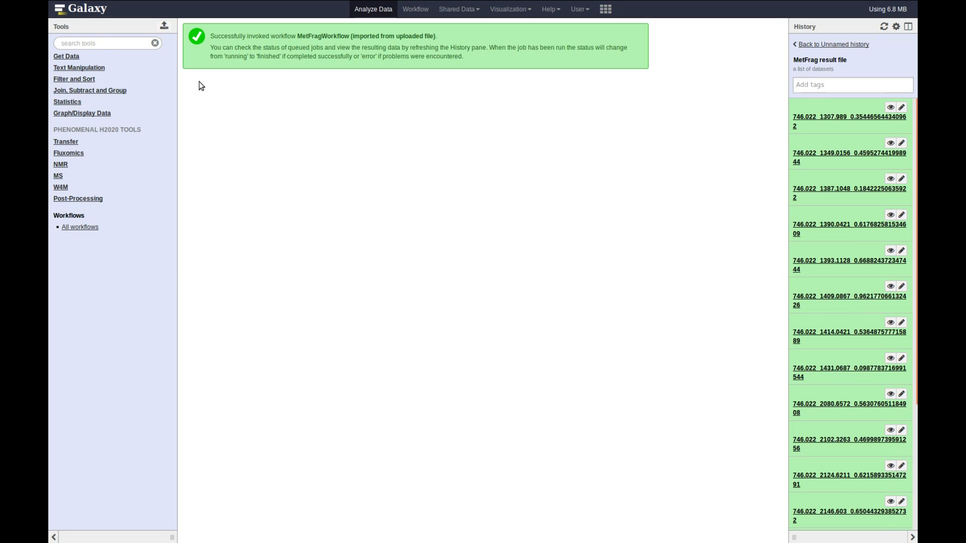
Run metfrag-vis with result collection 153 and 86: MetFrag Parameters as inputs.
text(metfrag)
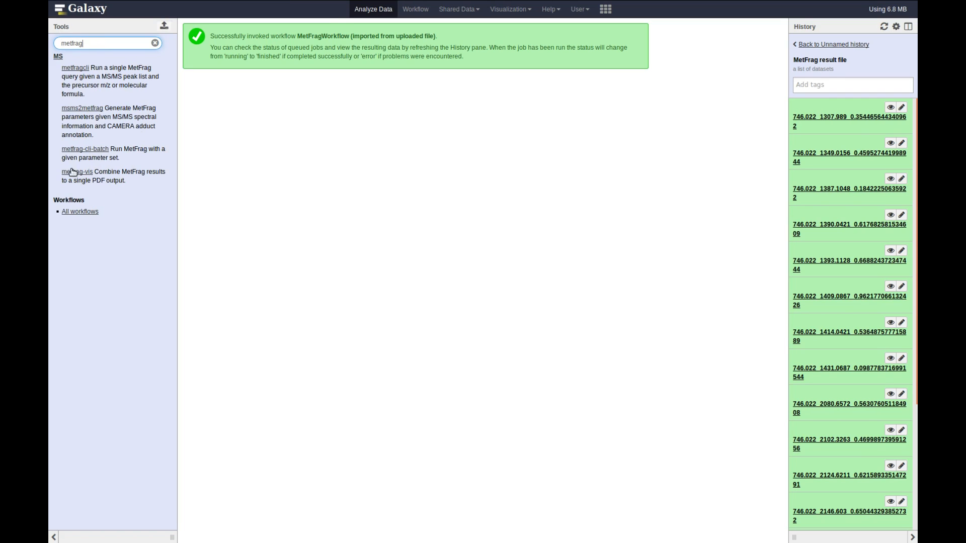
mouse_move(115, 225)
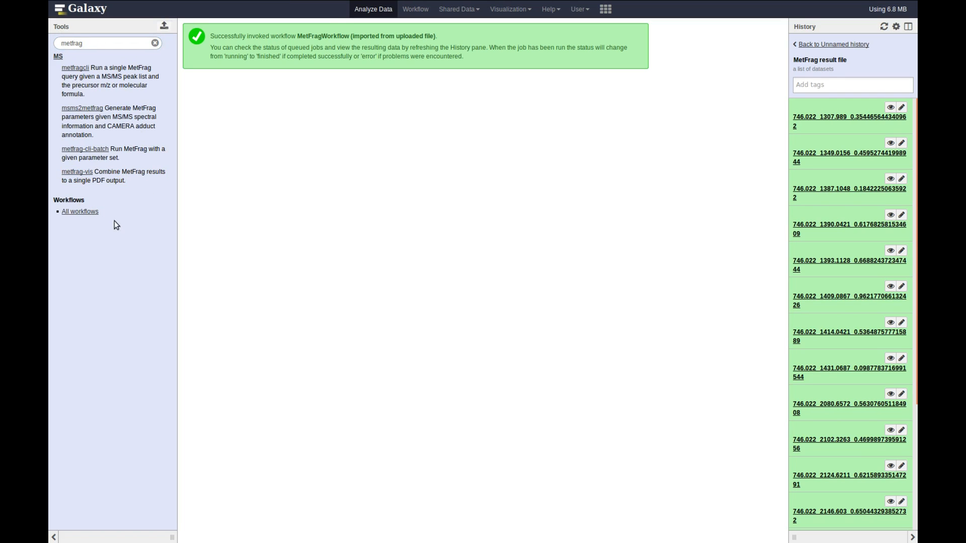
click(78, 171)
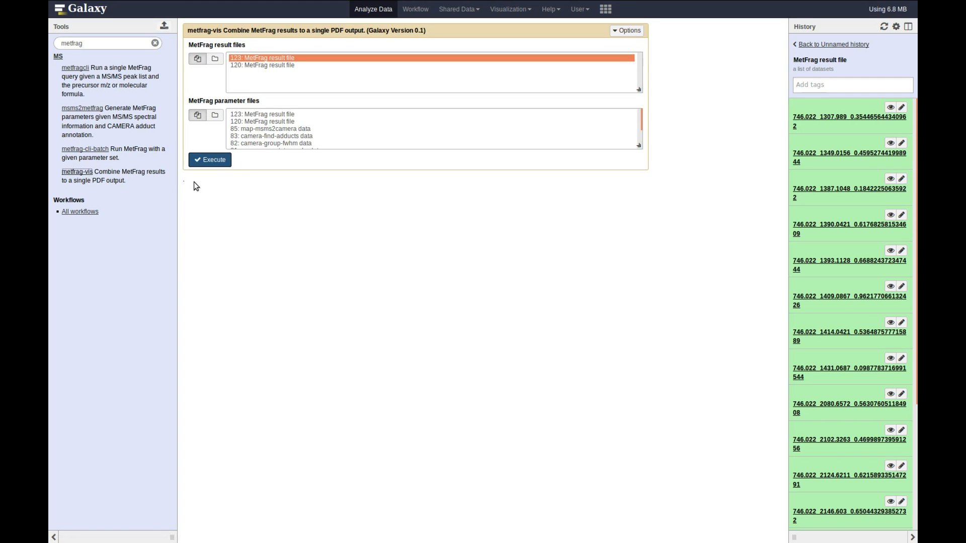
click(278, 57)
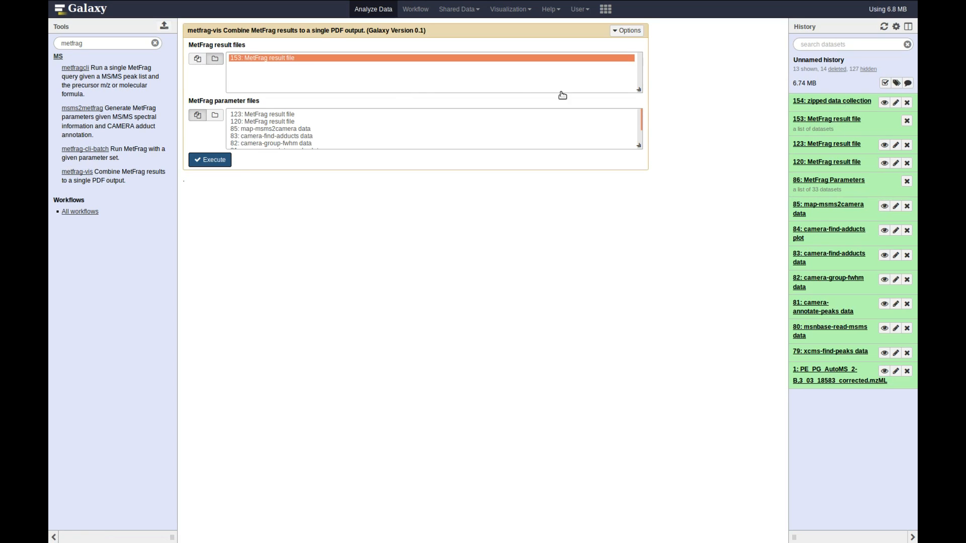
click(264, 122)
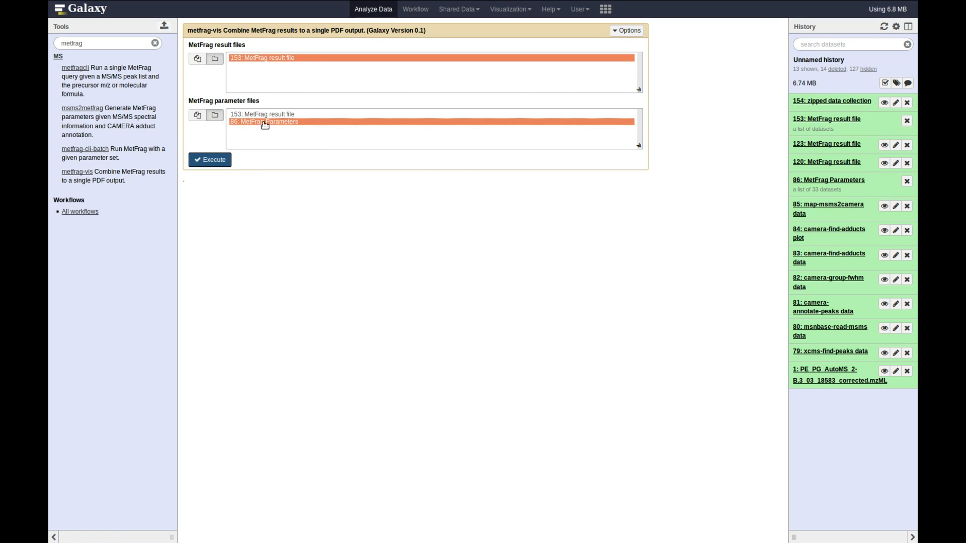
mouse_move(203, 156)
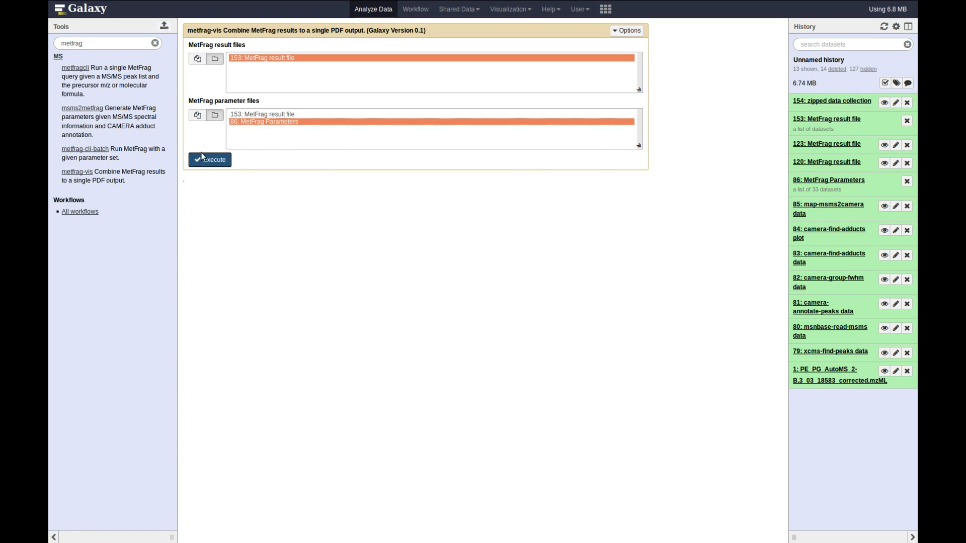
click(210, 160)
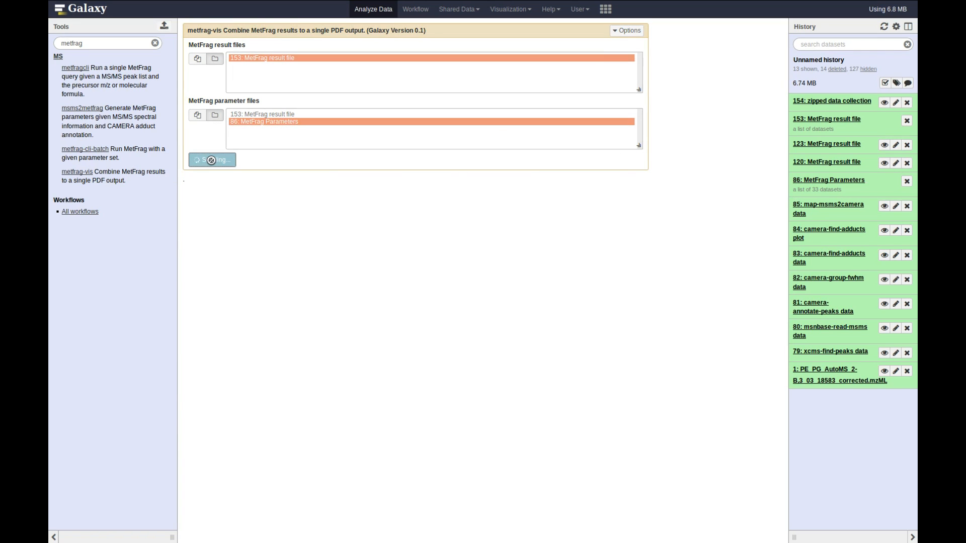
Watch dataset 155 metfrag-vis-results finish and view its job details.
click(212, 159)
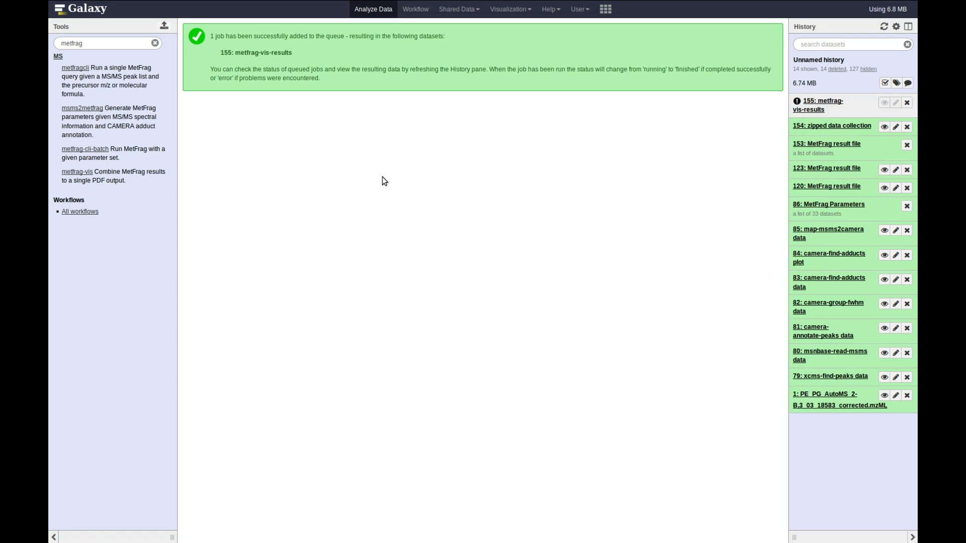
click(817, 104)
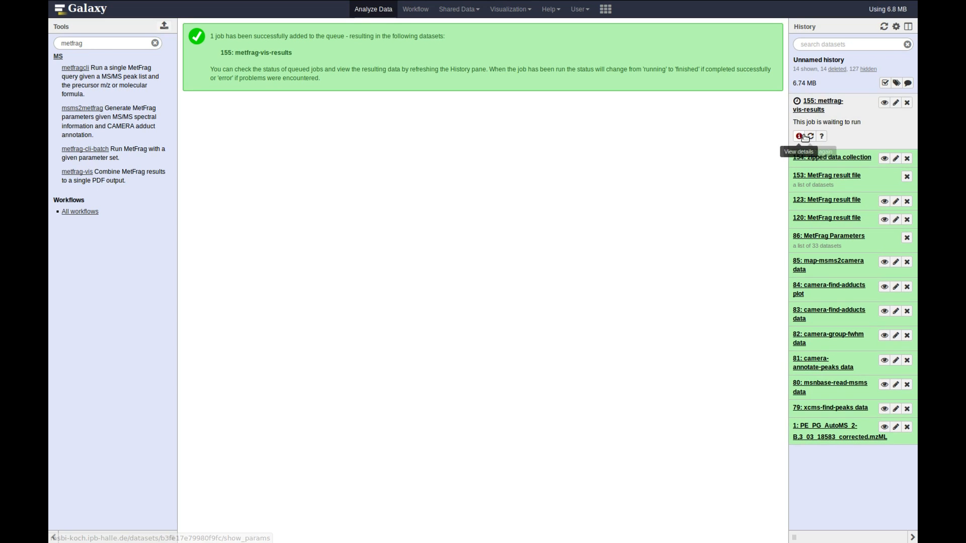
mouse_move(736, 131)
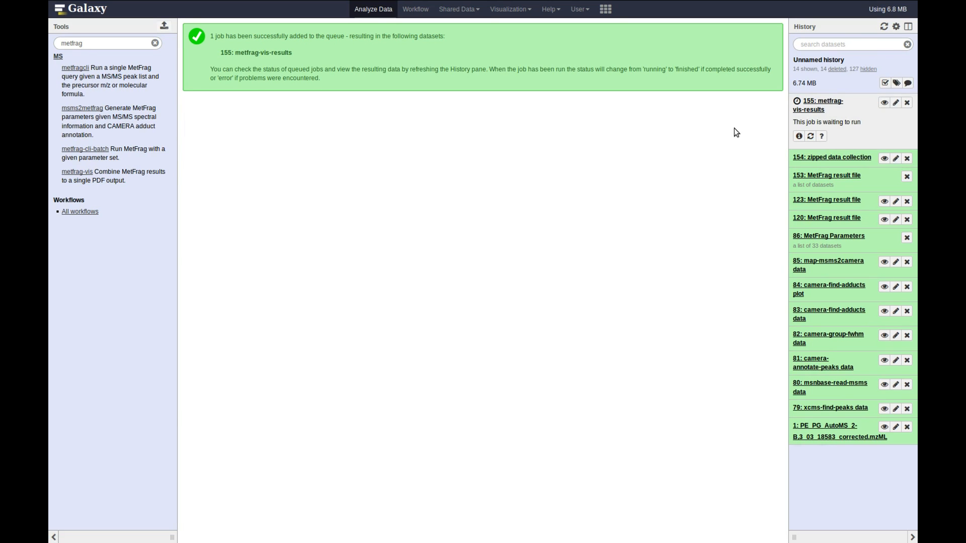
click(819, 104)
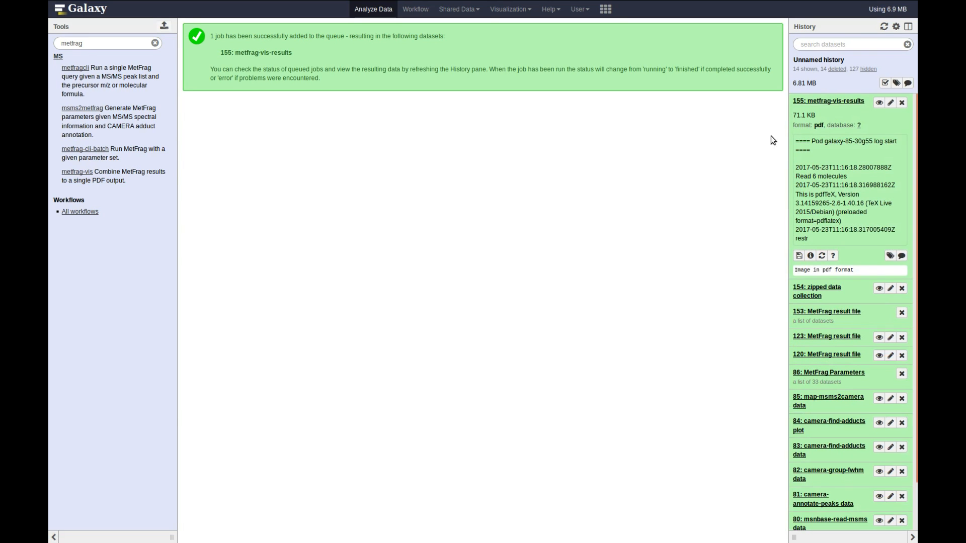
click(809, 255)
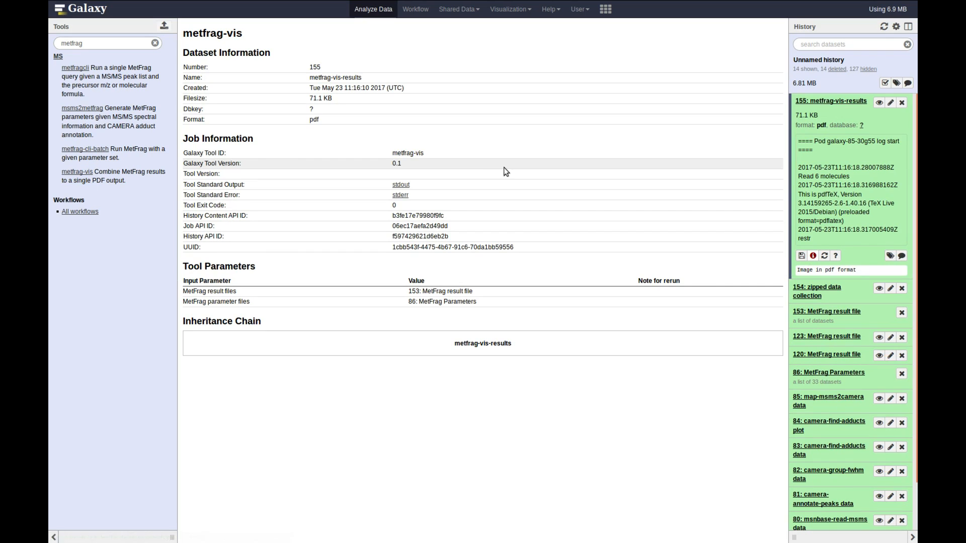
mouse_move(877, 102)
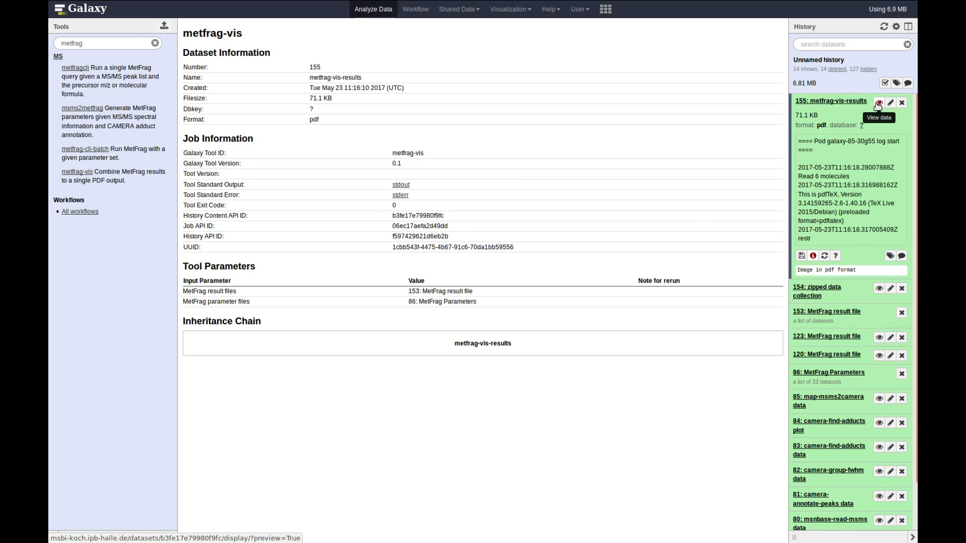
Display the metfrag-vis PDF report and scroll to page 2 of candidate structures.
click(878, 103)
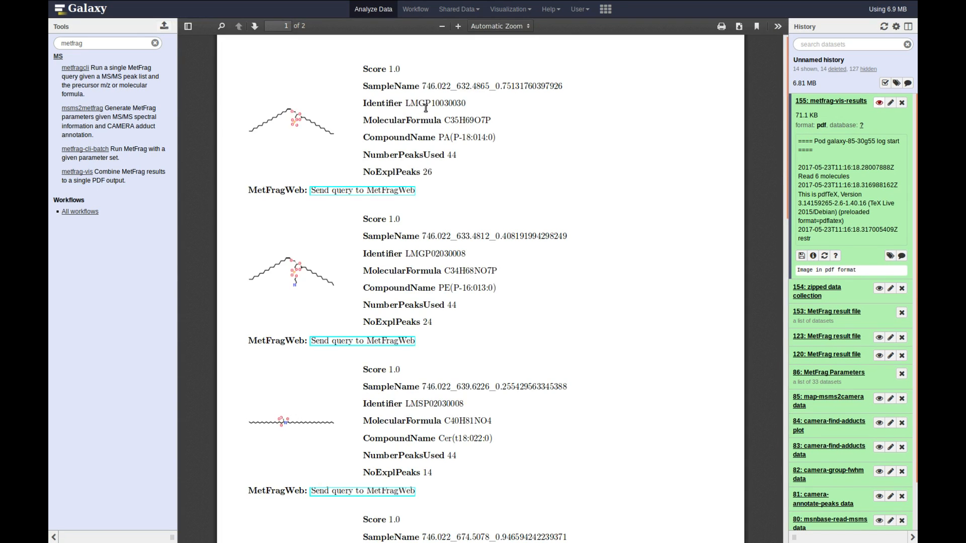
mouse_move(492, 184)
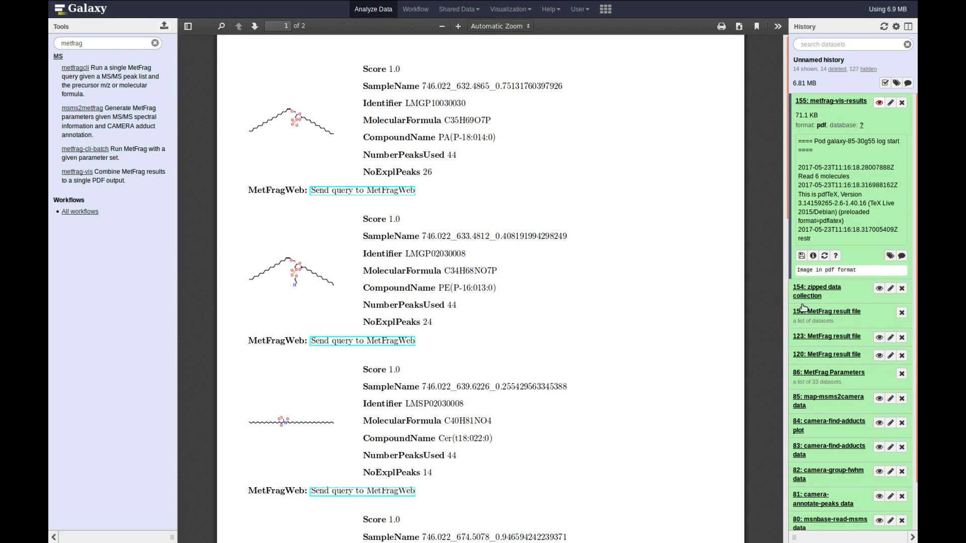
click(824, 313)
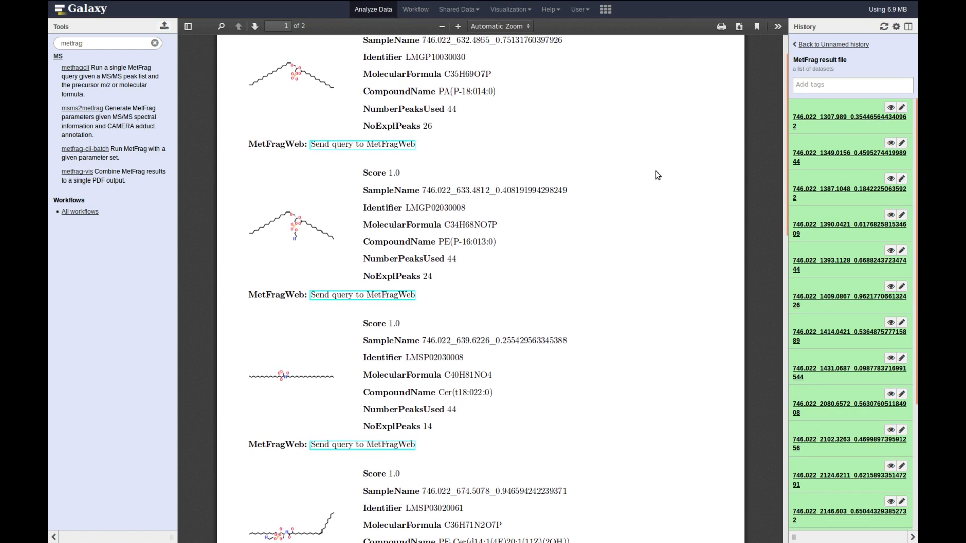
scroll(down, 3)
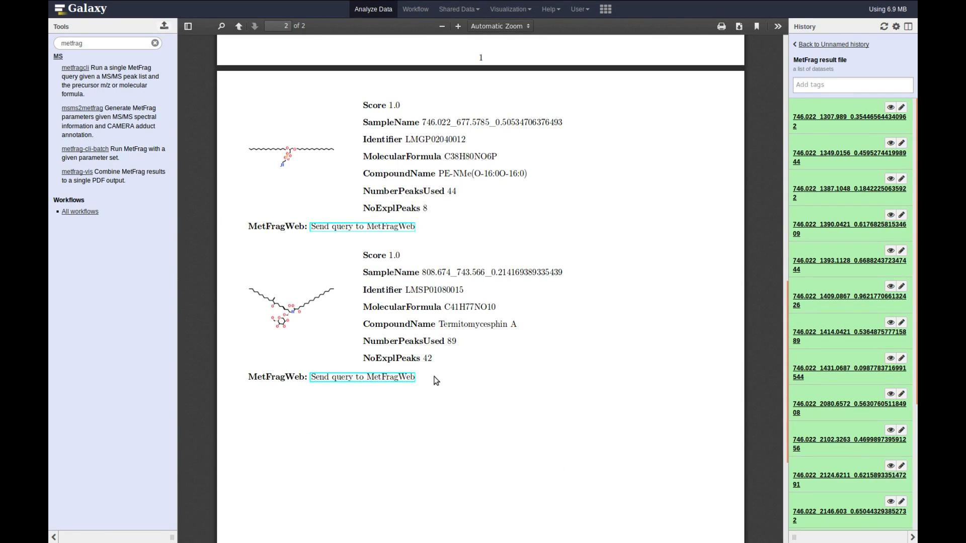
Send the Termitomycesphin A query to MetFragWeb and set the database to LipidMaps.
click(362, 376)
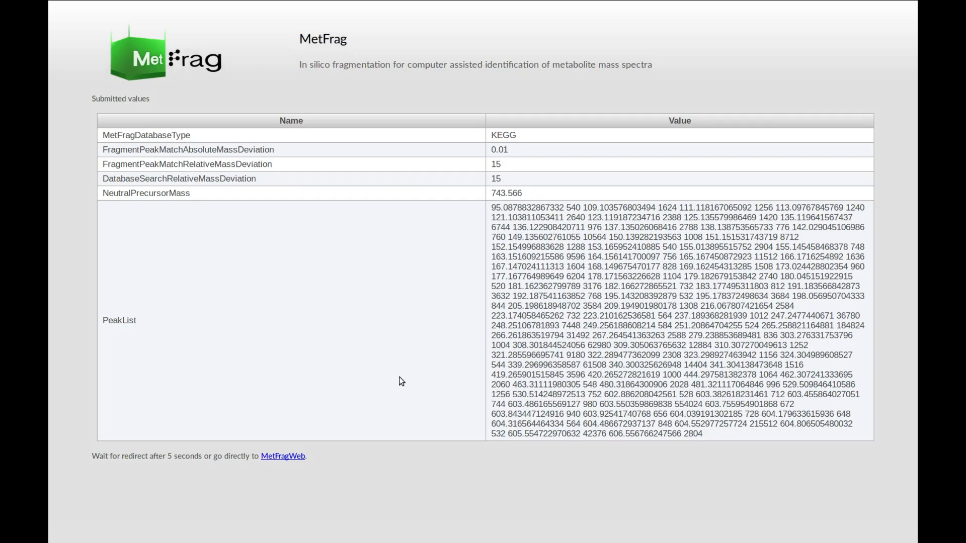
mouse_move(435, 299)
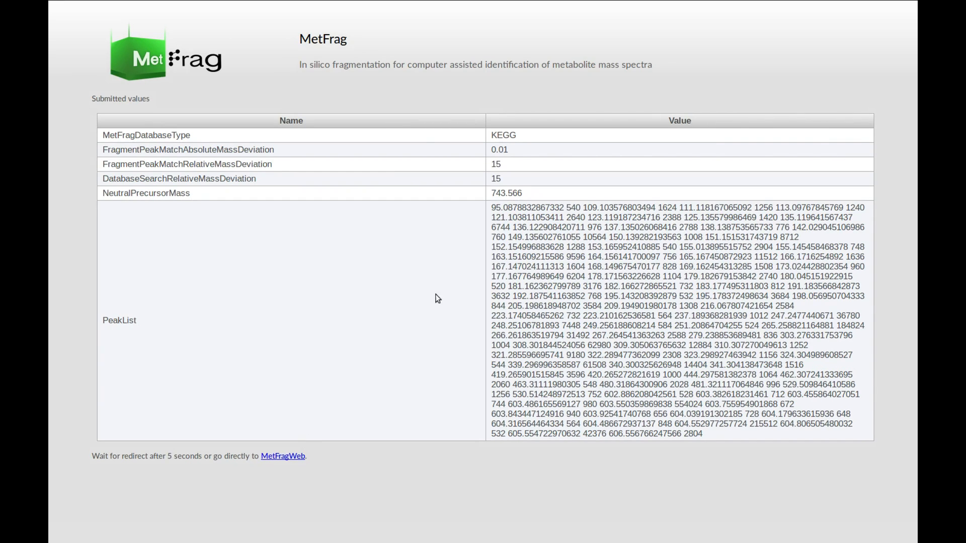
click(283, 455)
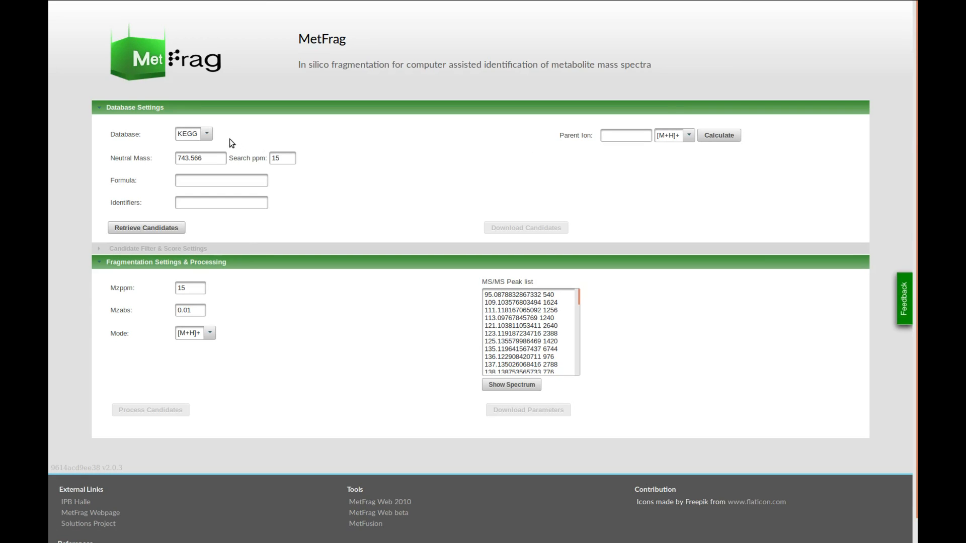
click(206, 134)
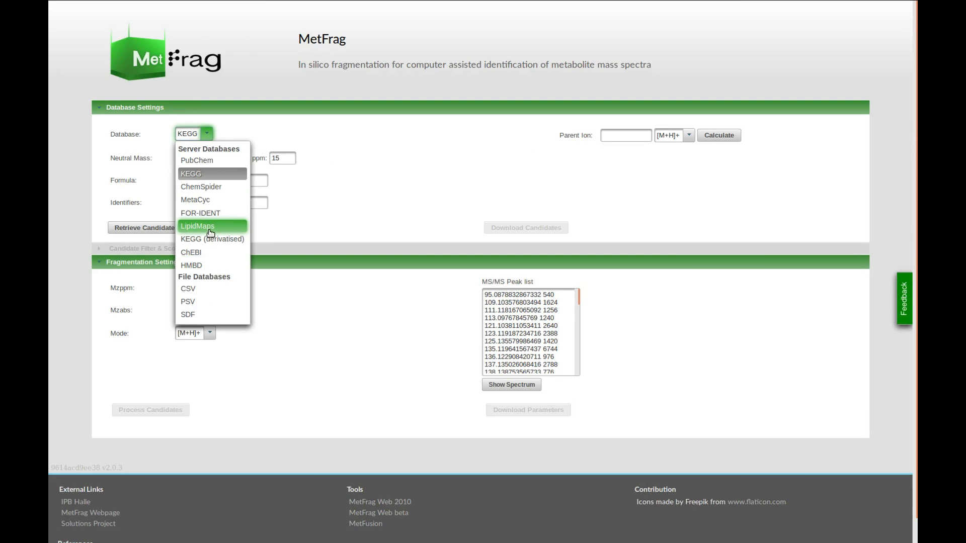
click(199, 225)
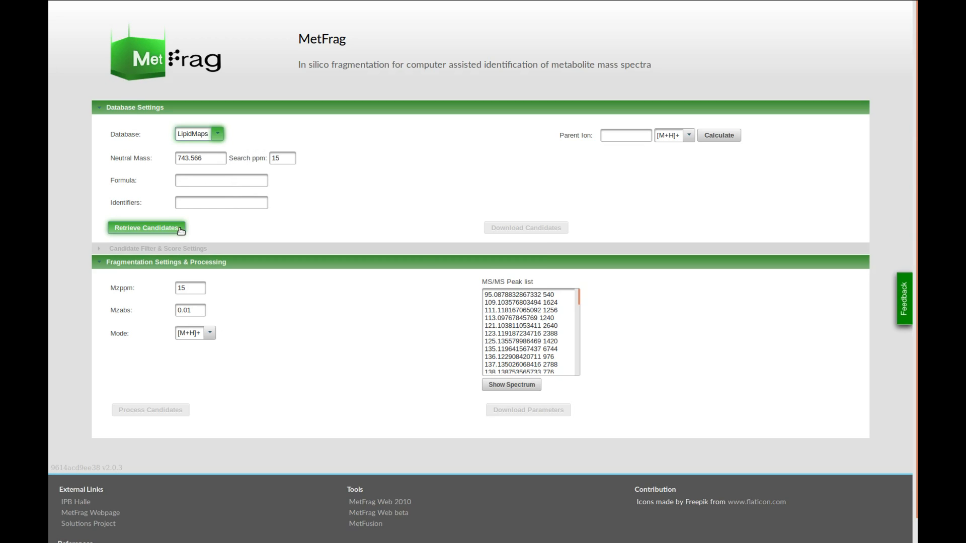
Retrieve the single candidate and preview the MS/MS peak list as a spectrum.
click(146, 227)
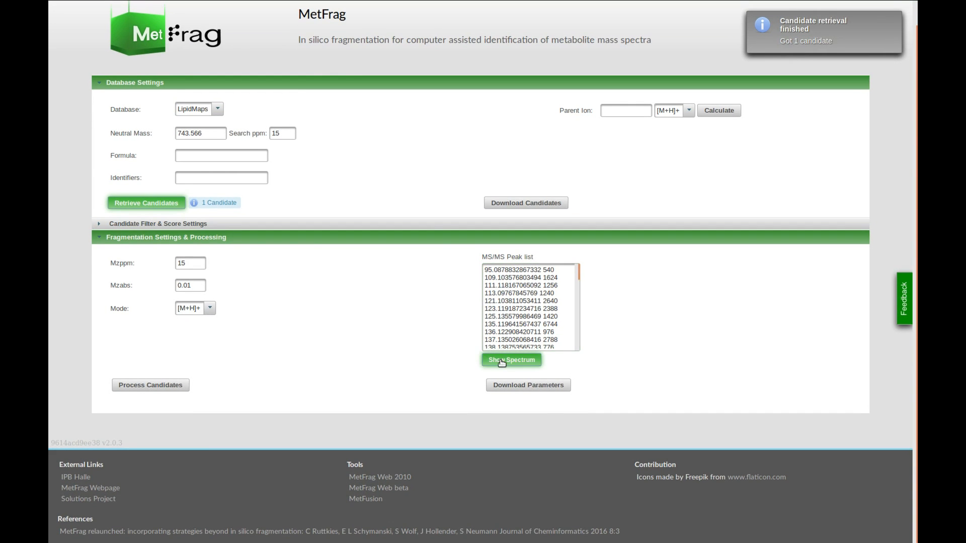
click(511, 360)
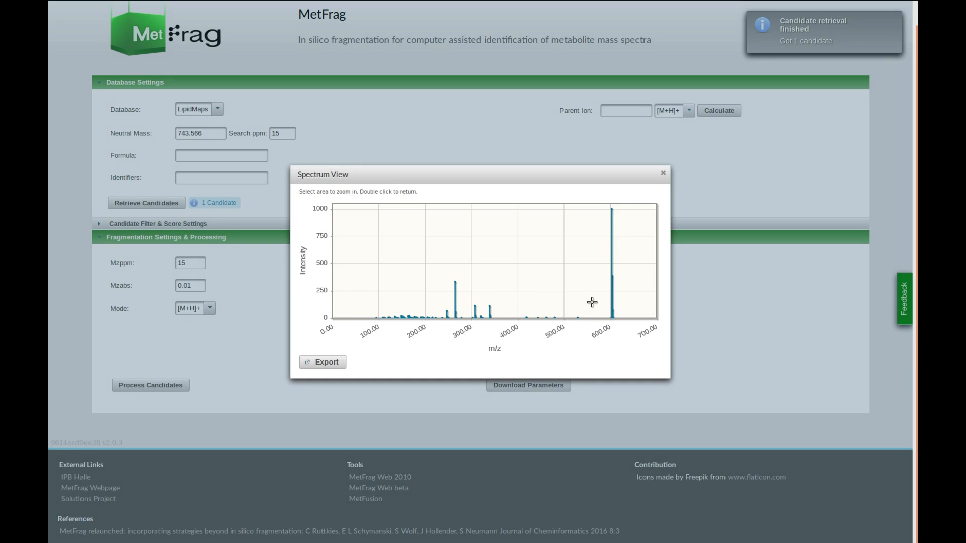
click(661, 173)
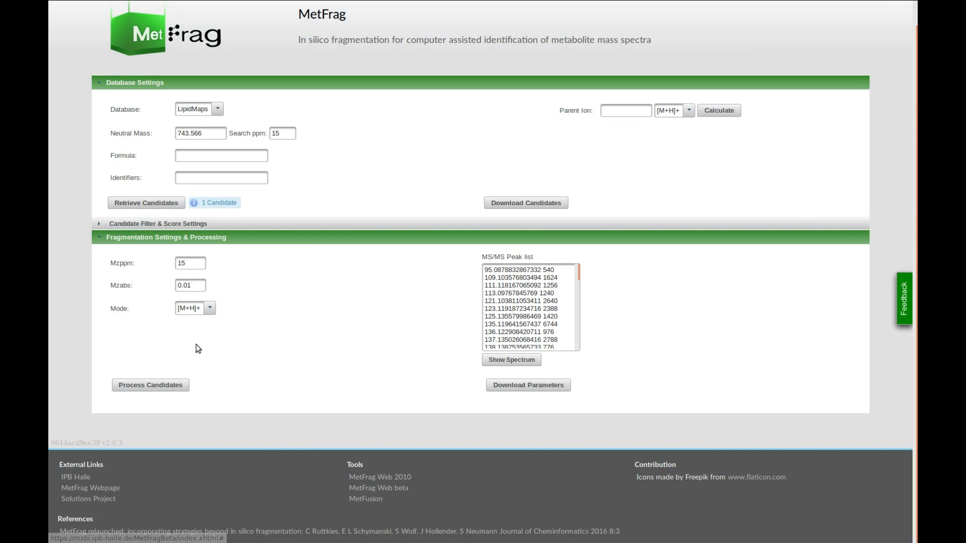
Process the candidate, ranking Termitomycesphin A (LMSP01080015) with score 1.0, and enlarge its structure.
click(150, 385)
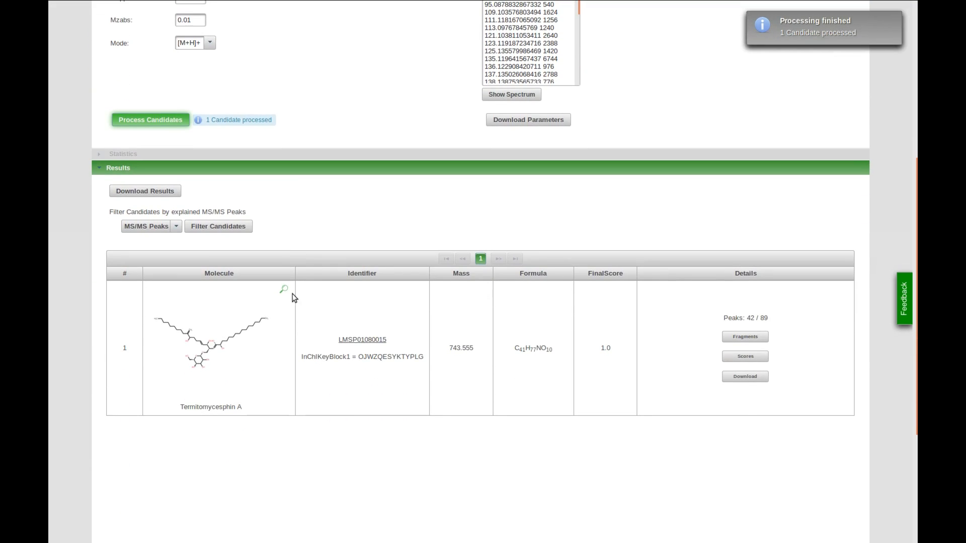
click(282, 290)
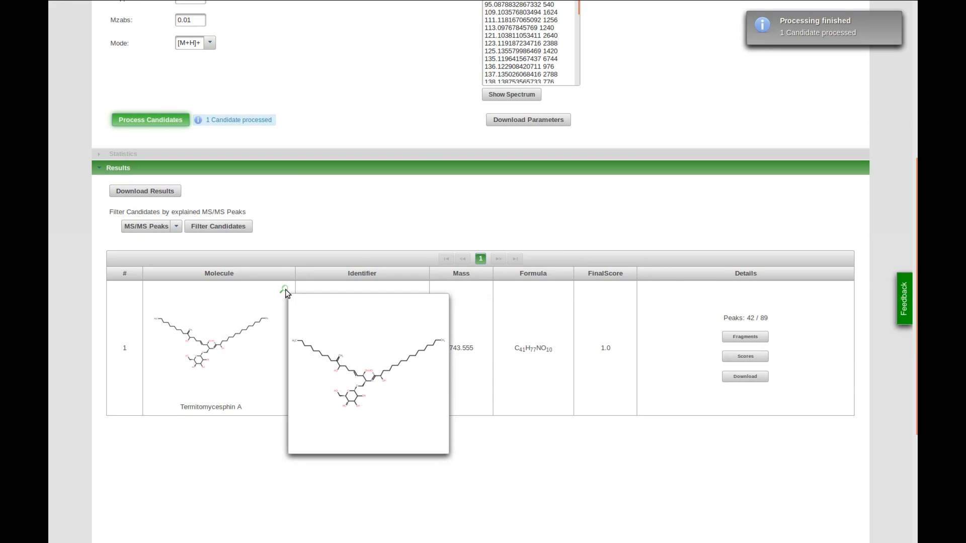
scroll(up, 3)
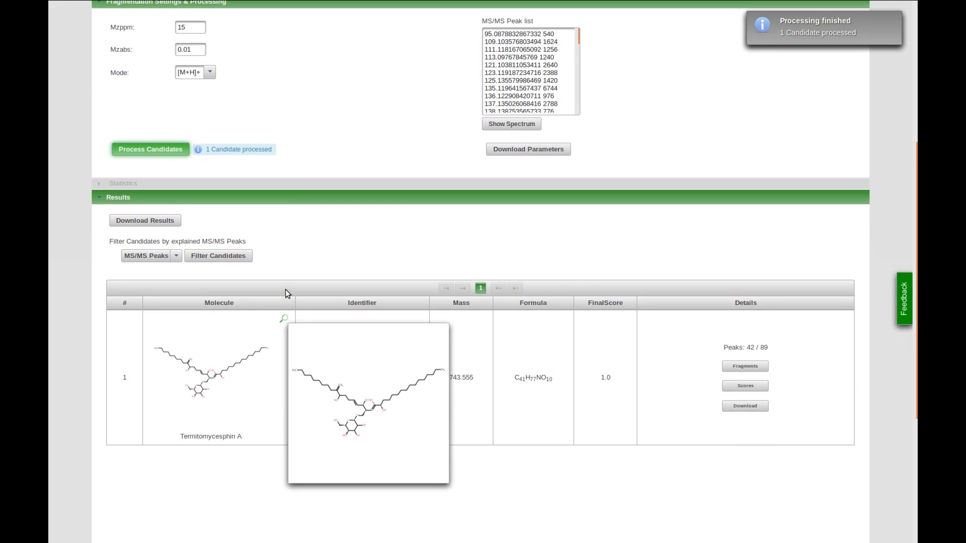
scroll(up, 3)
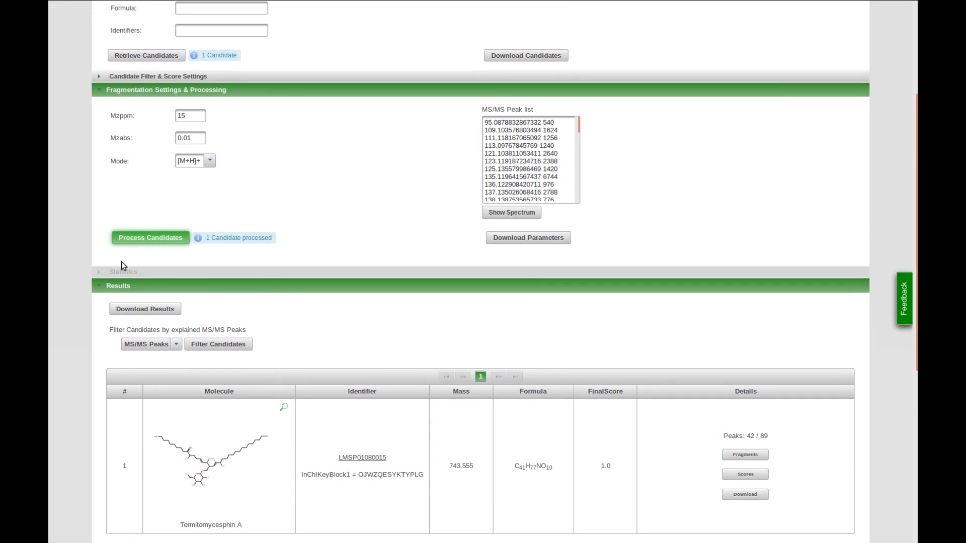